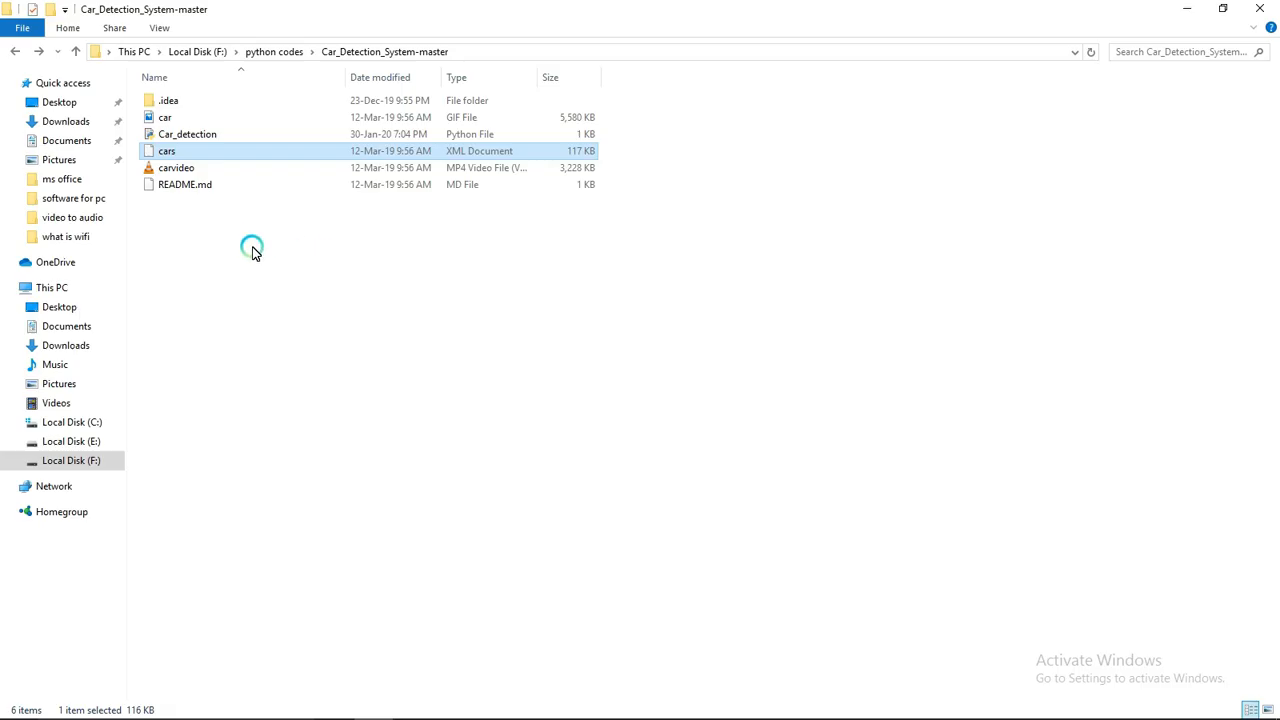
pyautogui.moveTo(215, 200)
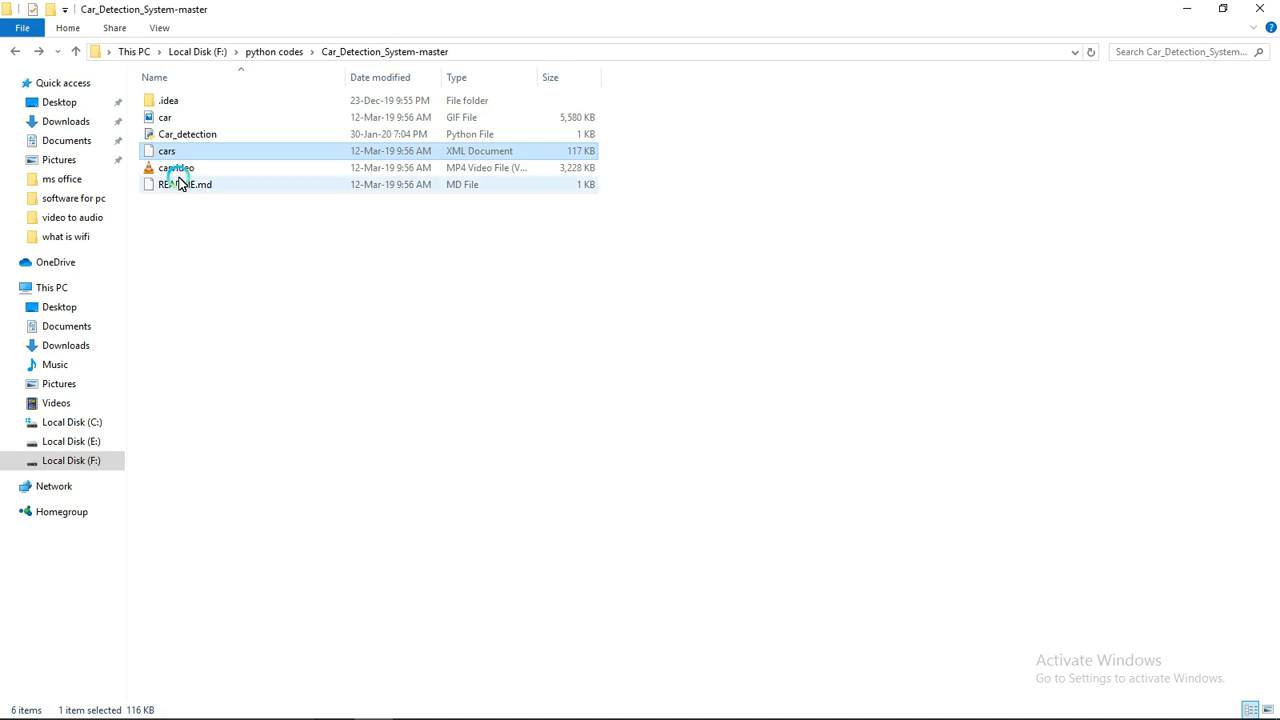
# Preview carvideo.mp4 road footage in the video player, then close it.
pyautogui.click(167, 150)
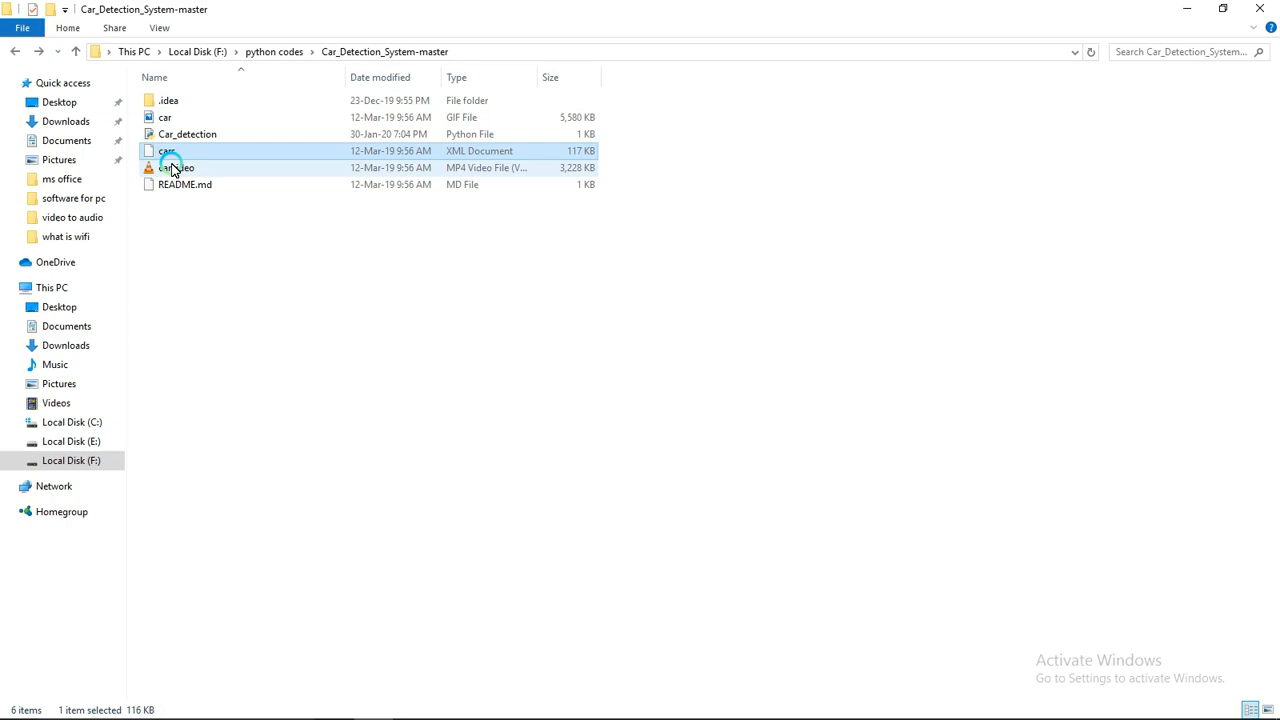
pyautogui.doubleClick(178, 167)
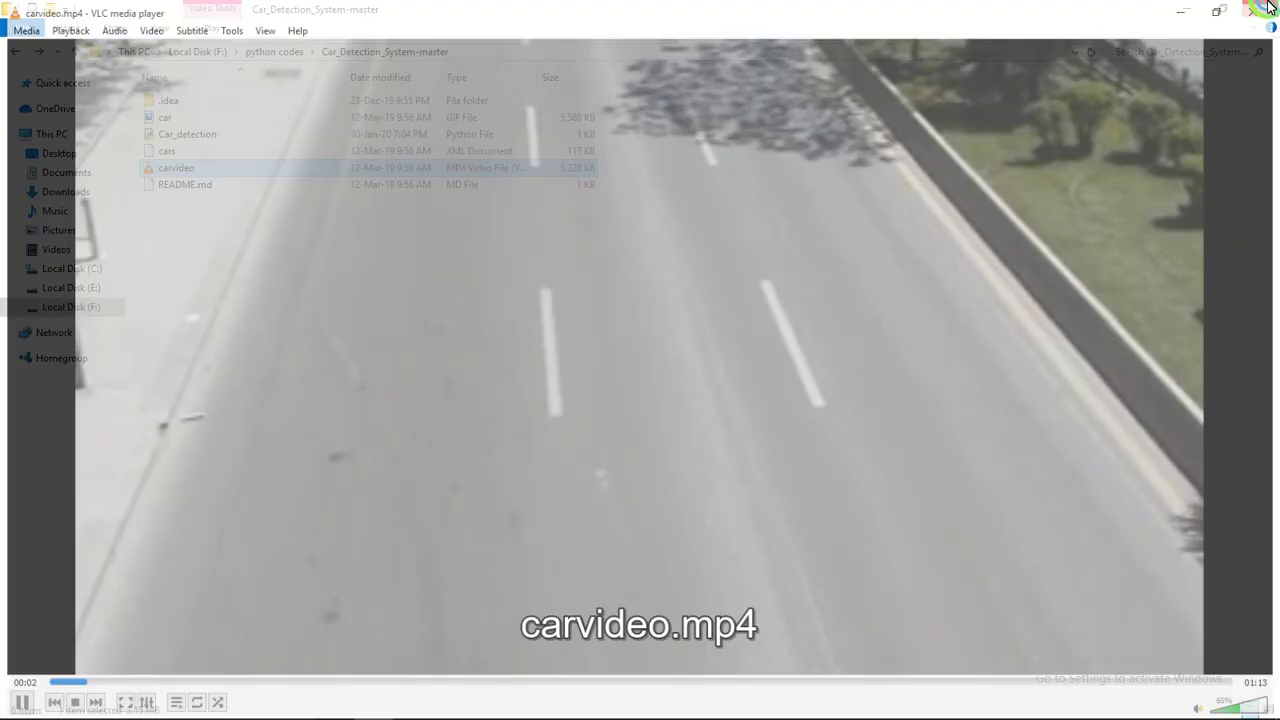
pyautogui.click(176, 167)
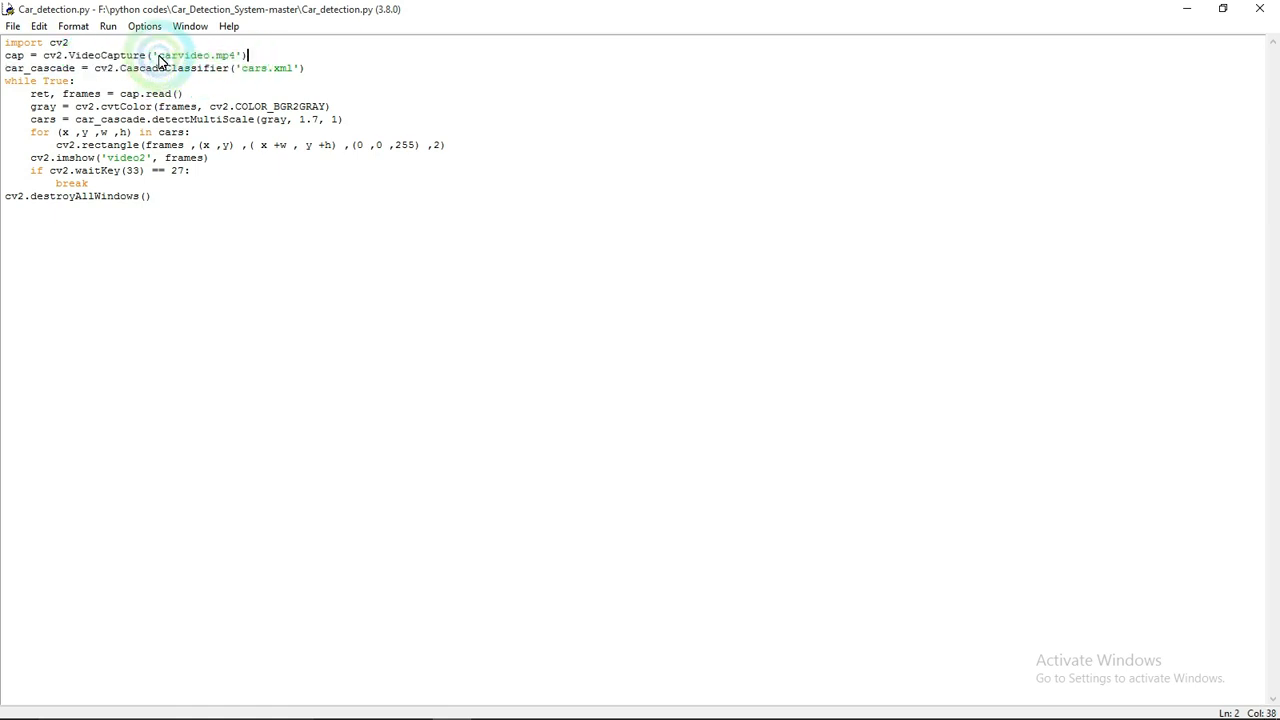
# Highlight the 'carvideo.mp4' video source and 'cars.xml' cascade names in Car_detection.py.
pyautogui.doubleClick(183, 55)
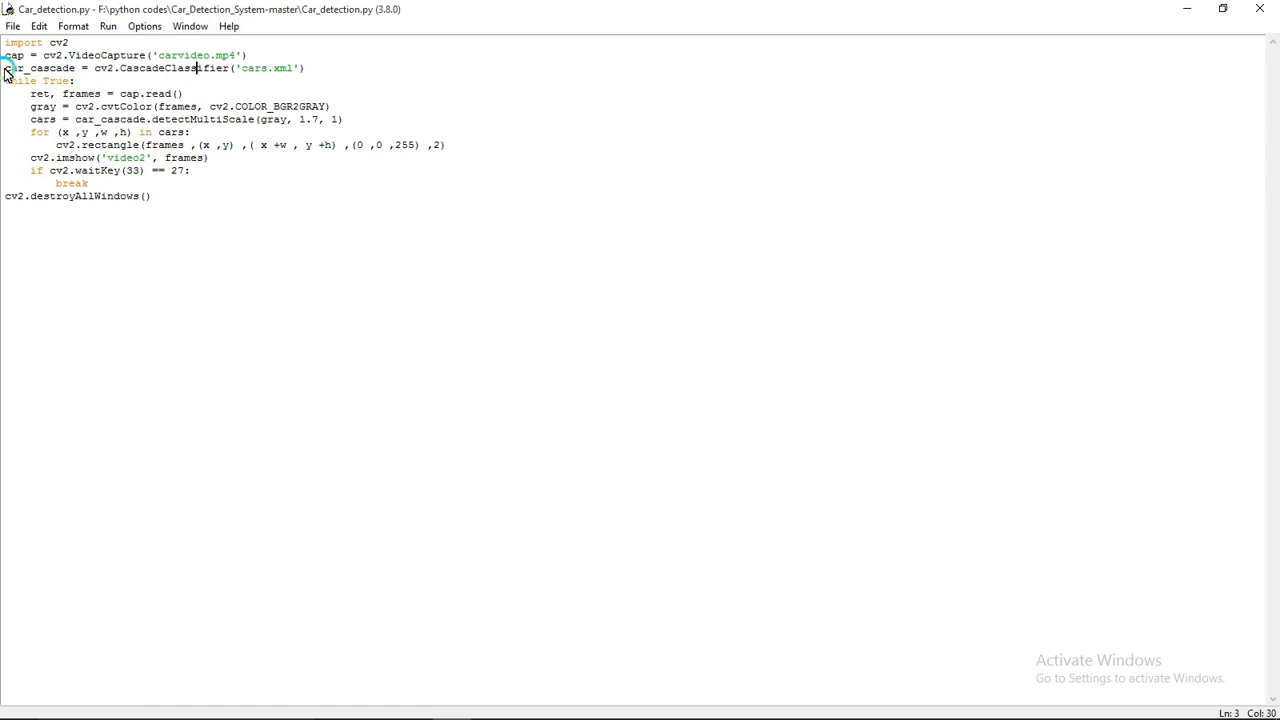
pyautogui.click(260, 80)
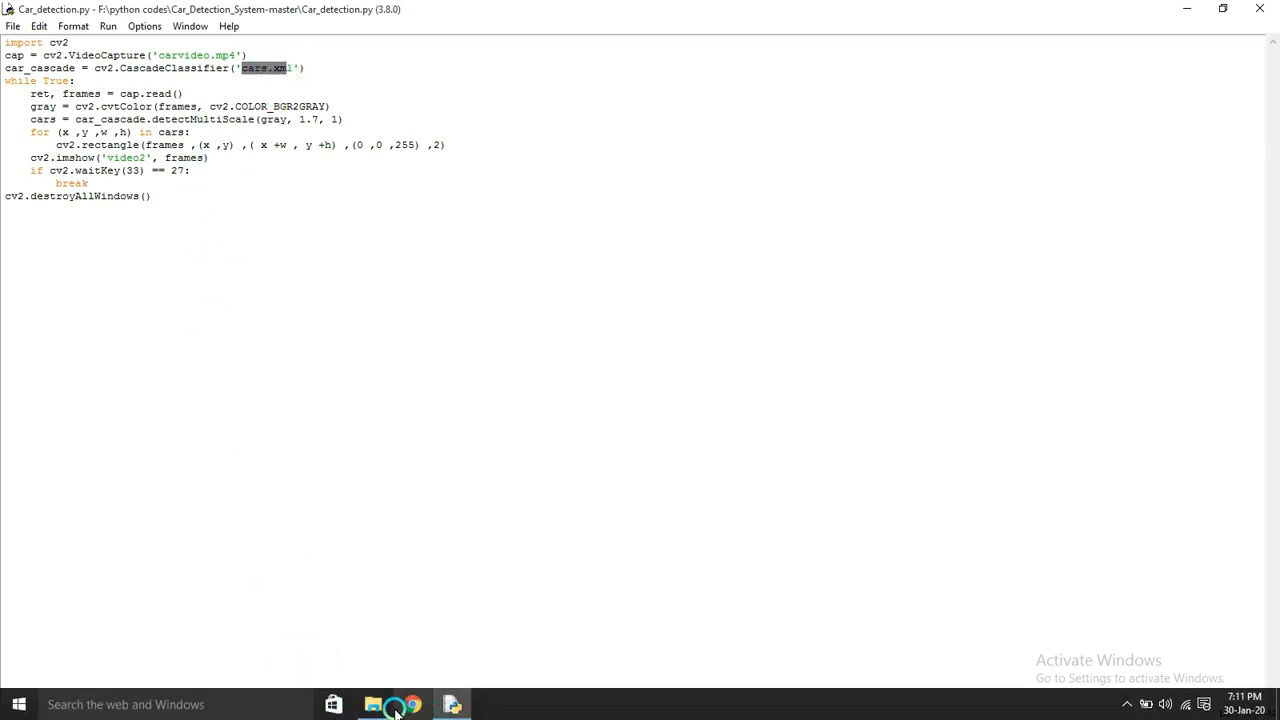
pyautogui.click(373, 704)
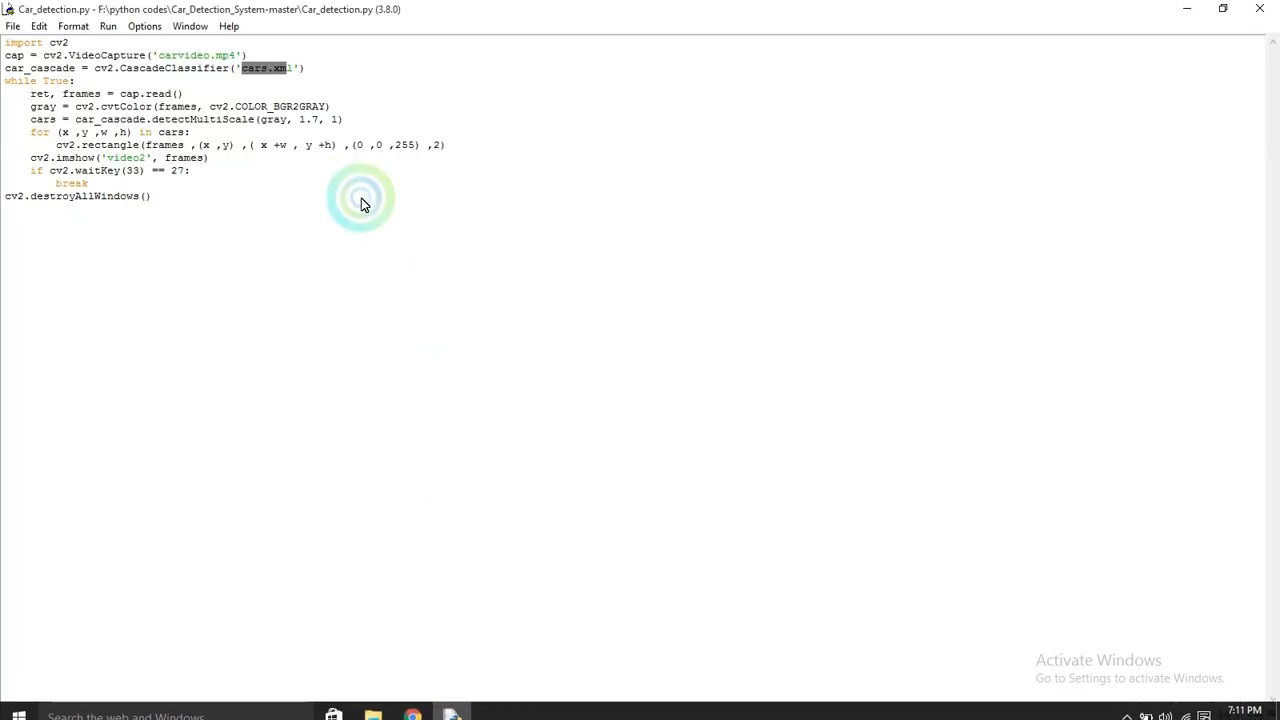
pyautogui.click(282, 68)
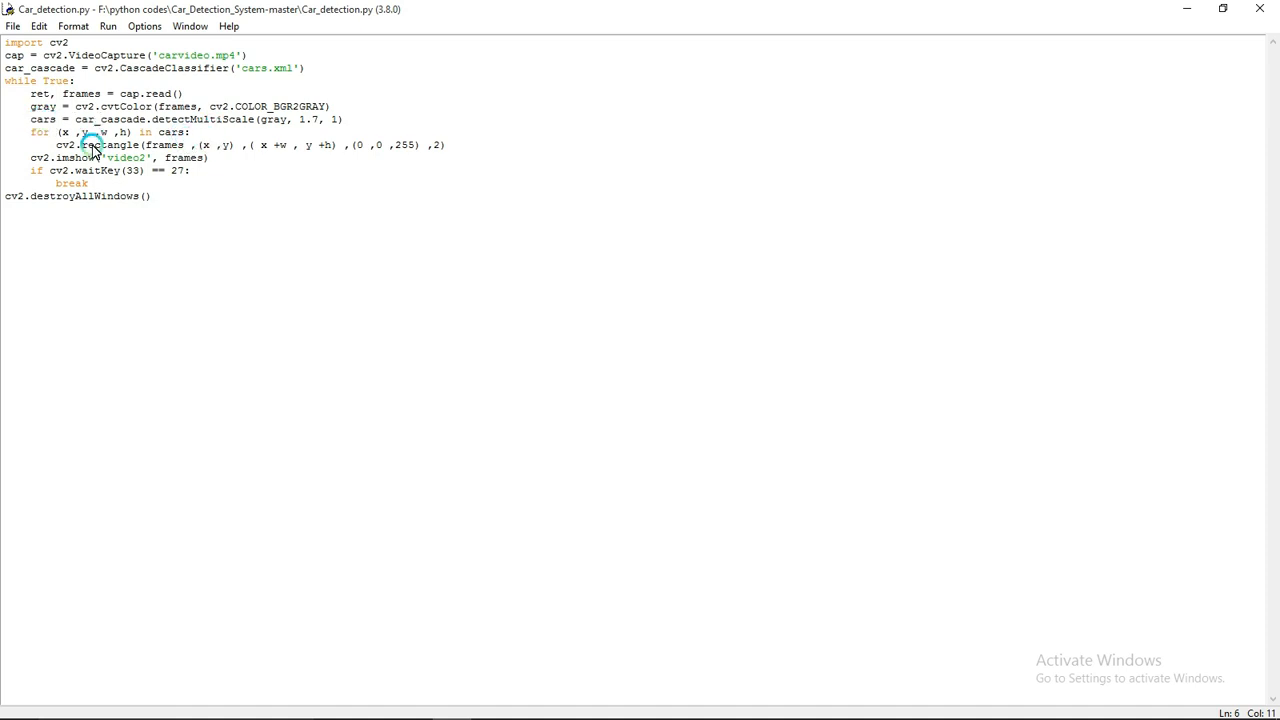
pyautogui.doubleClick(100, 119)
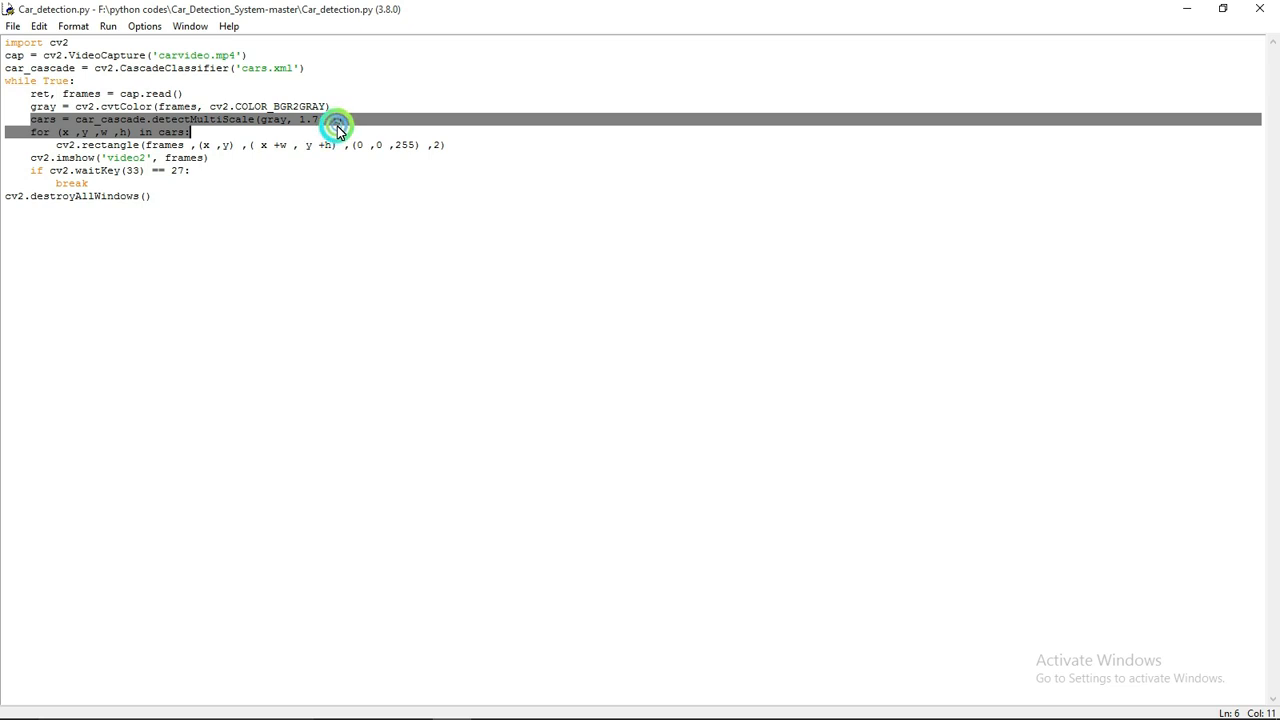
pyautogui.click(338, 119)
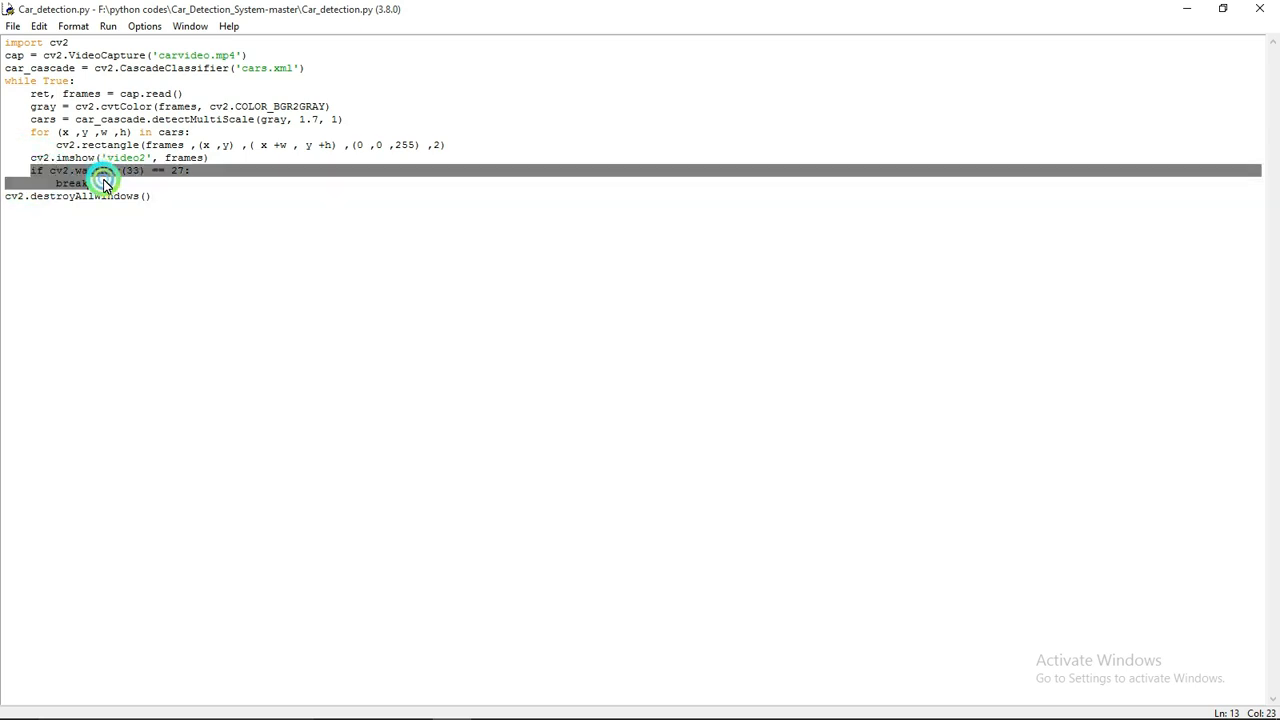
pyautogui.click(87, 183)
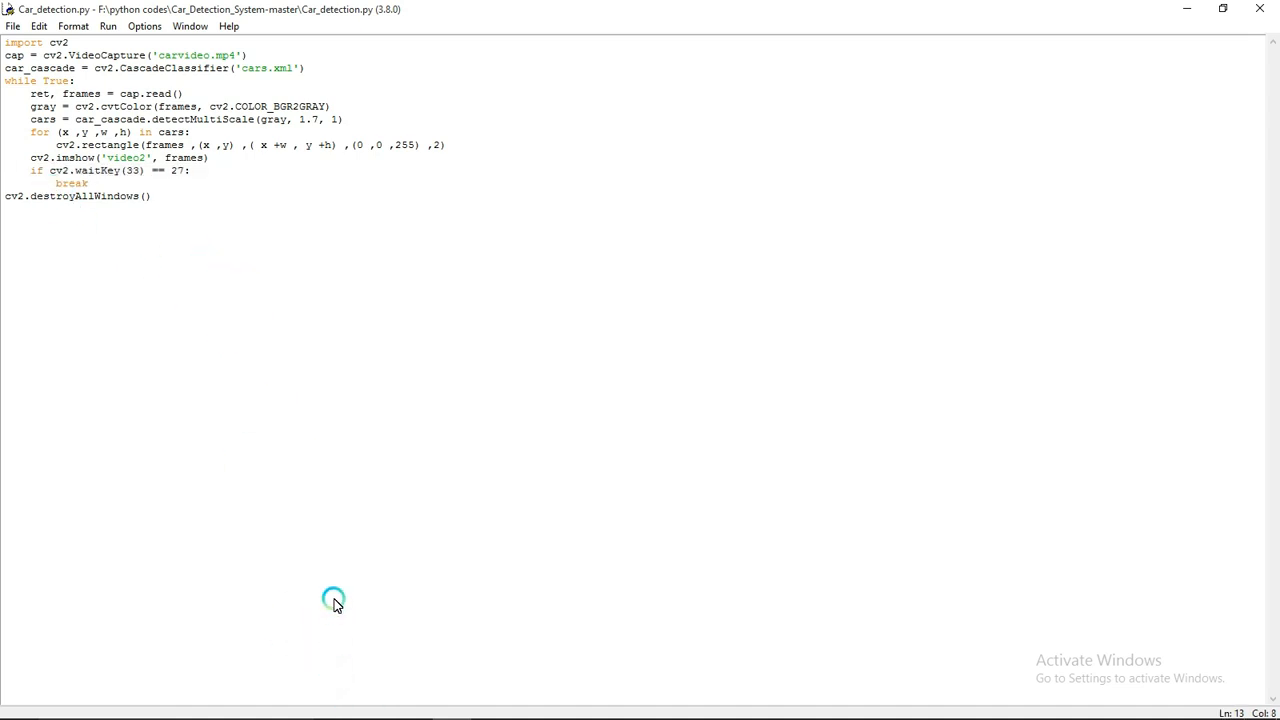
# Run Car_detection.py with F5, then try closing the Python 3.8.0 Shell mid-run.
pyautogui.press('F5')
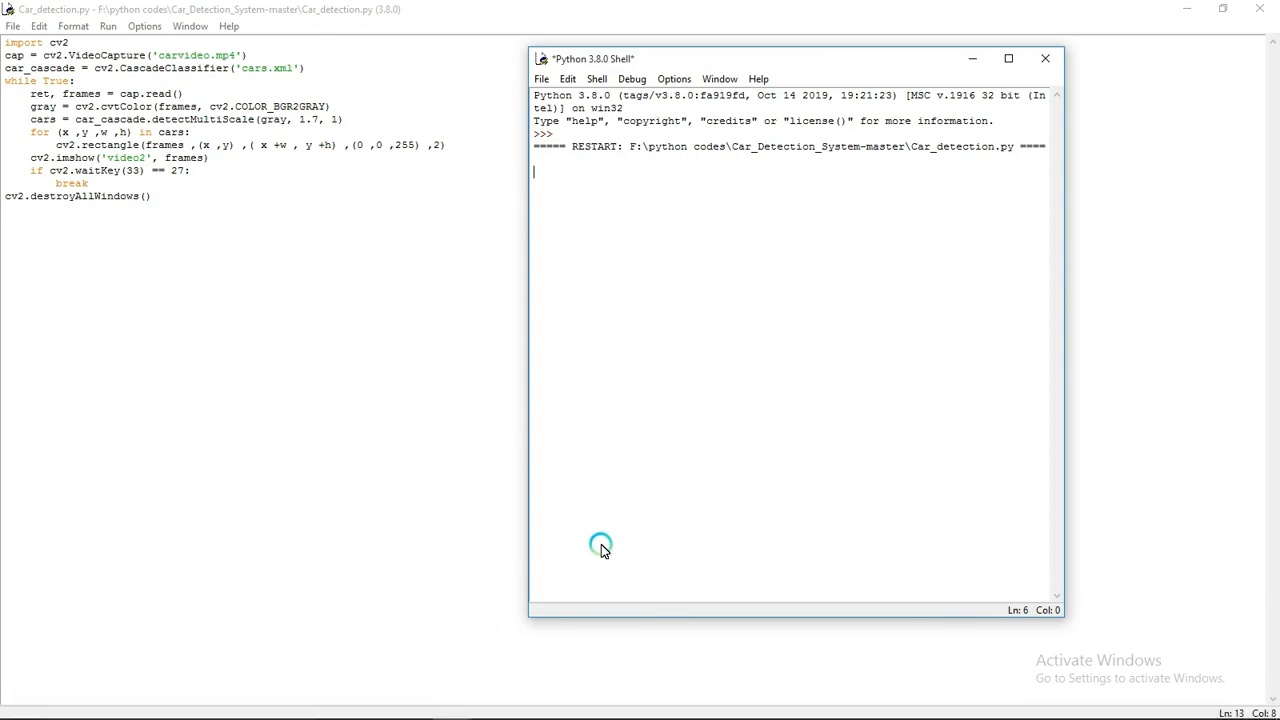
pyautogui.moveTo(549, 330)
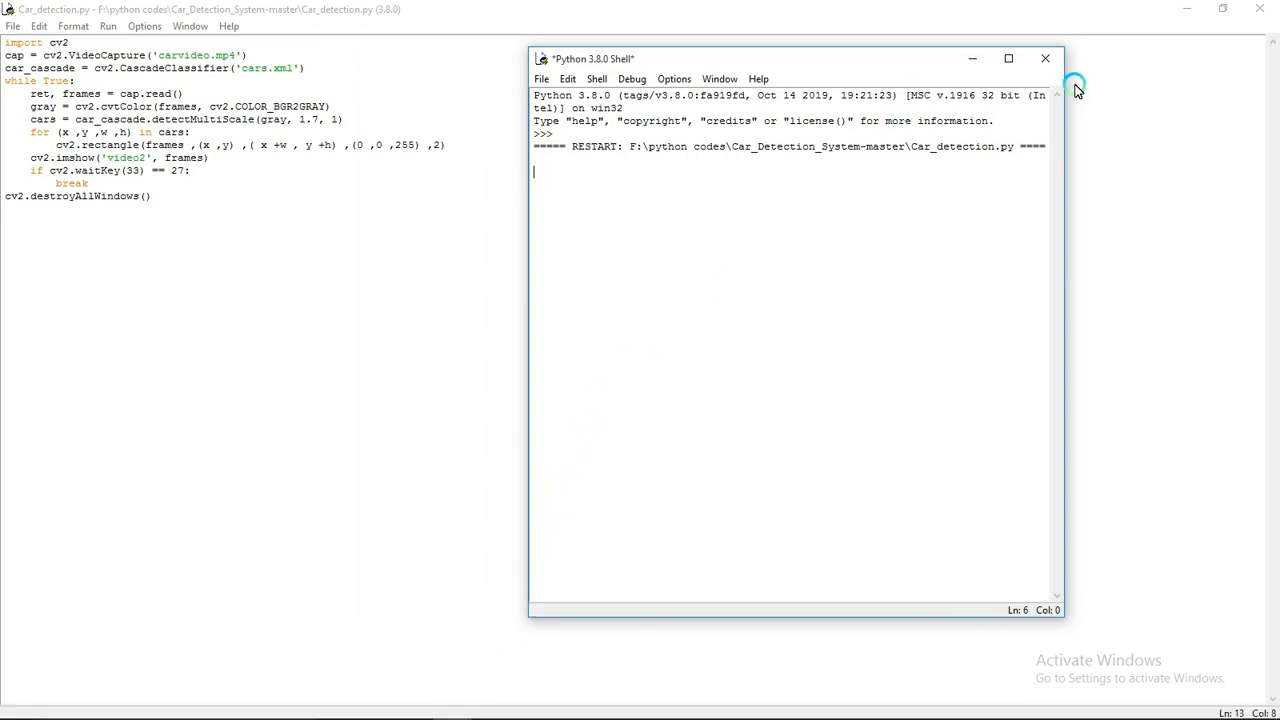
pyautogui.click(1046, 58)
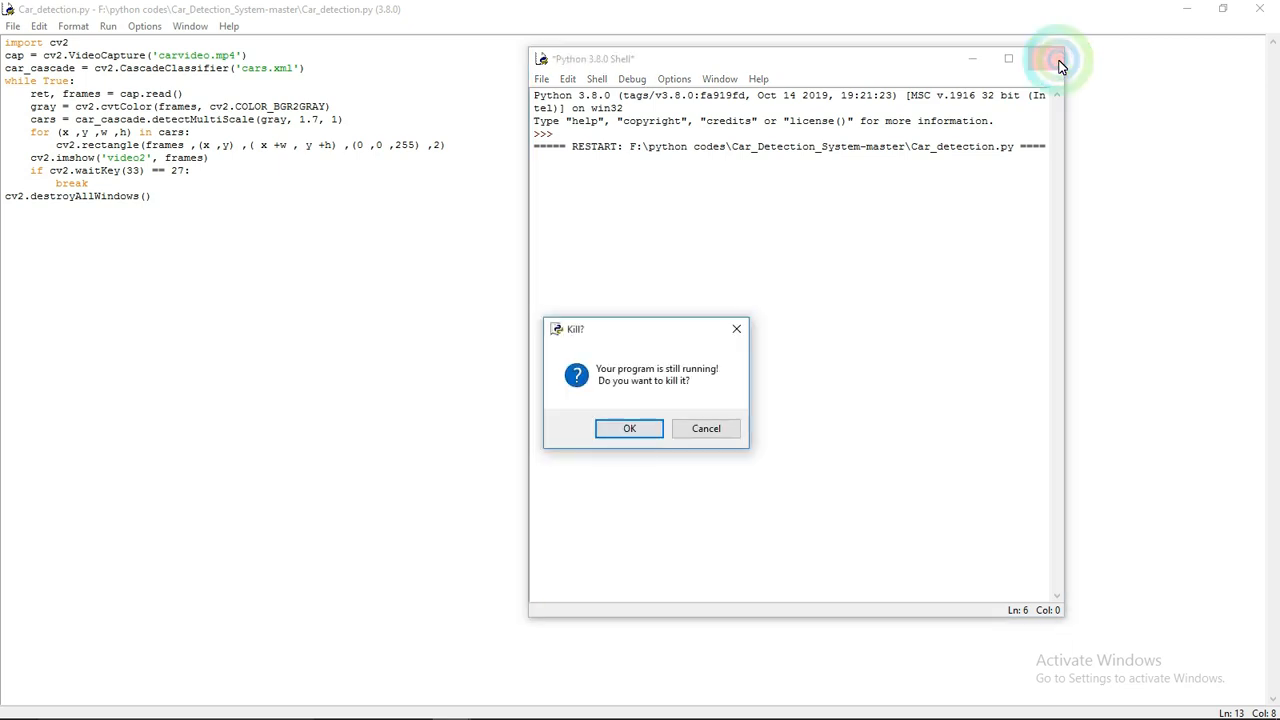
# Keep the script running, watch detections in video2, then close that window.
pyautogui.click(629, 428)
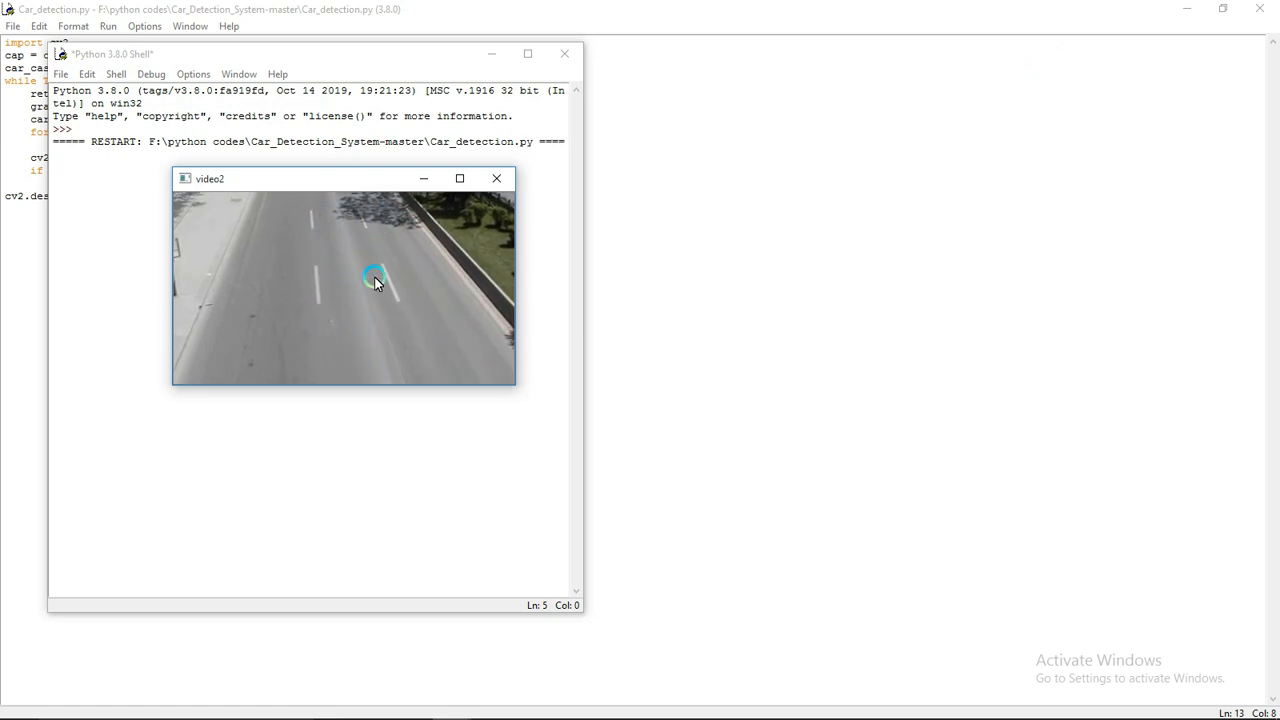
pyautogui.moveTo(425, 290)
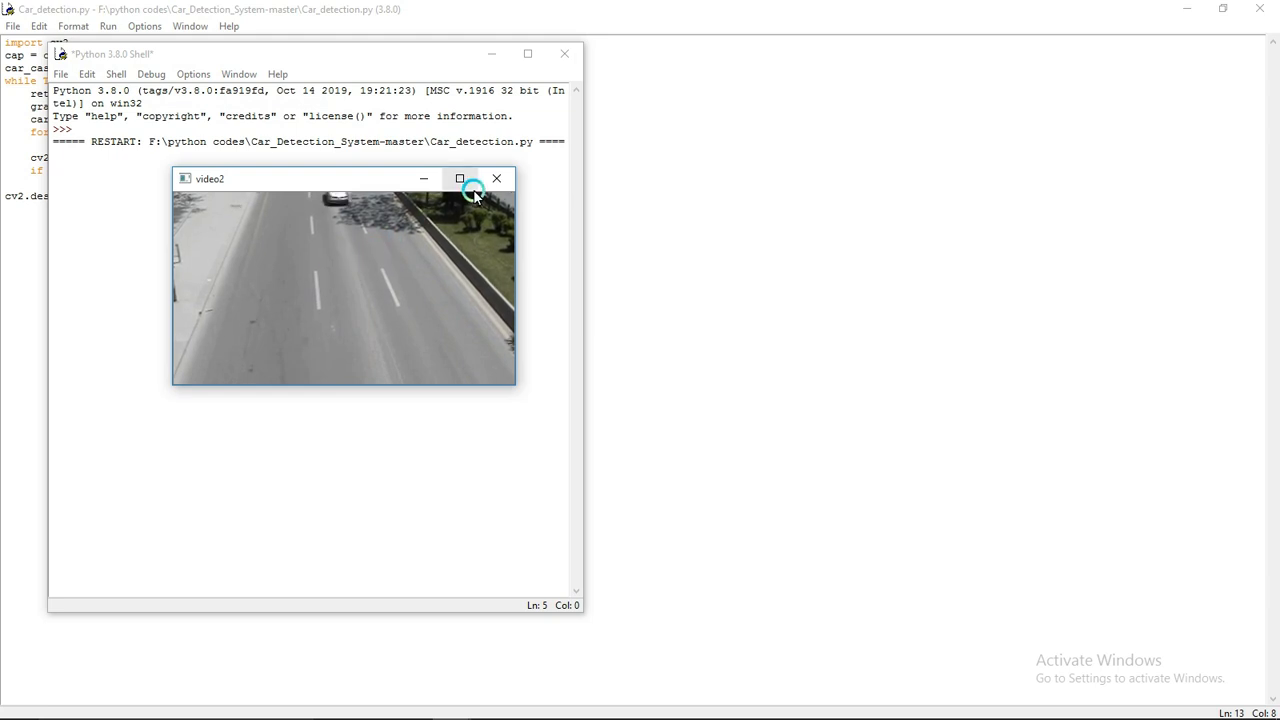
pyautogui.click(497, 178)
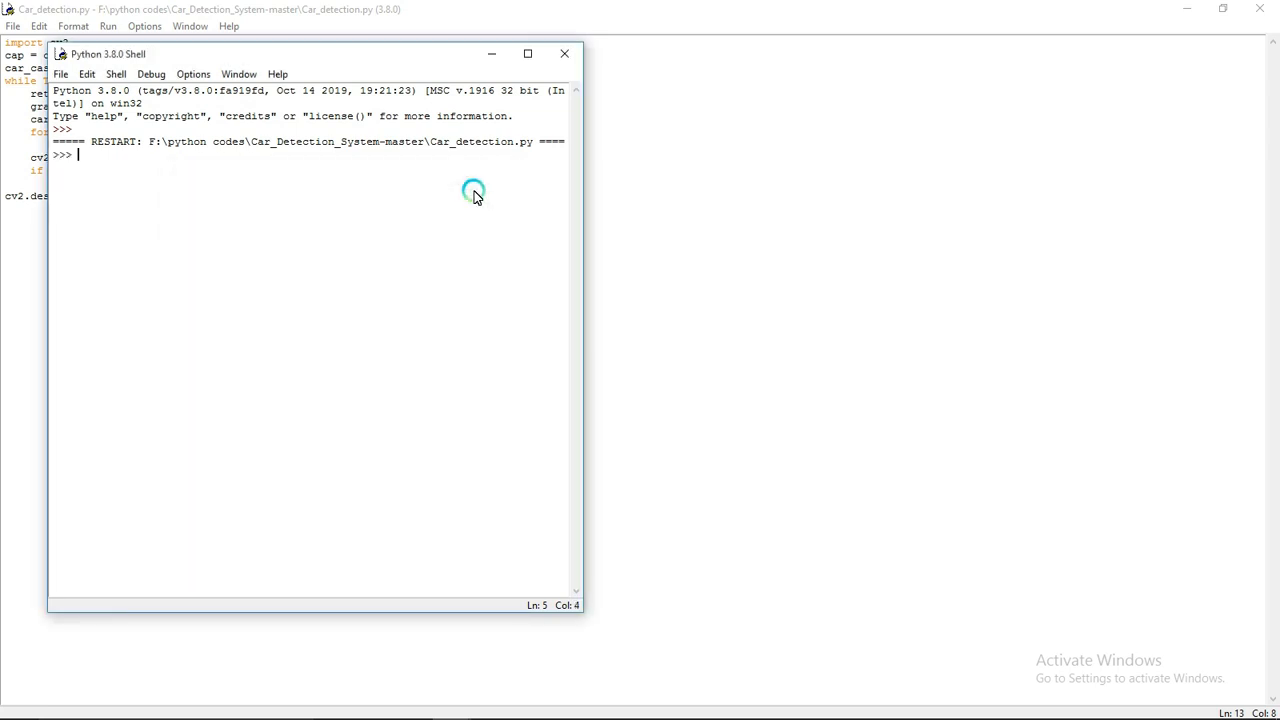